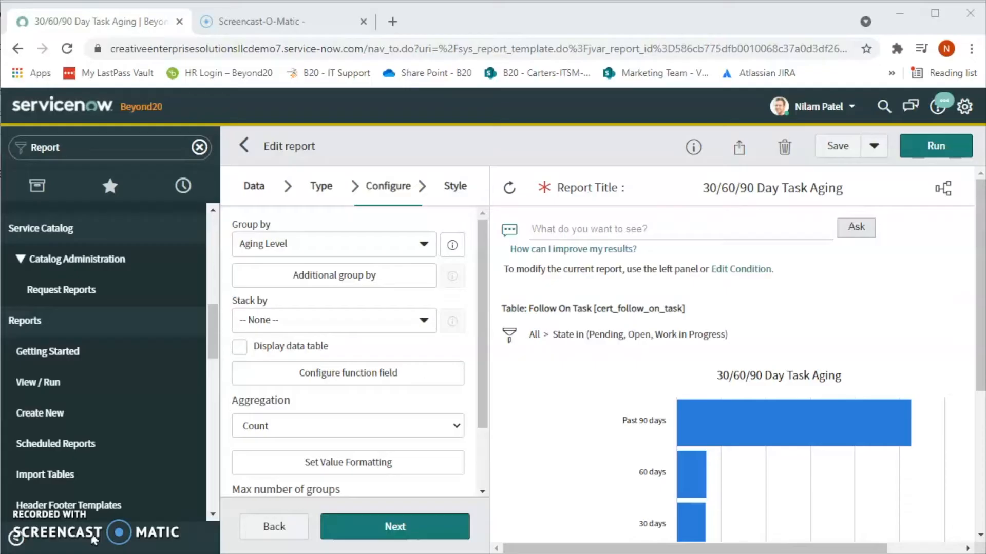
{"action": "mouse_move", "coordinate": [48, 218]}
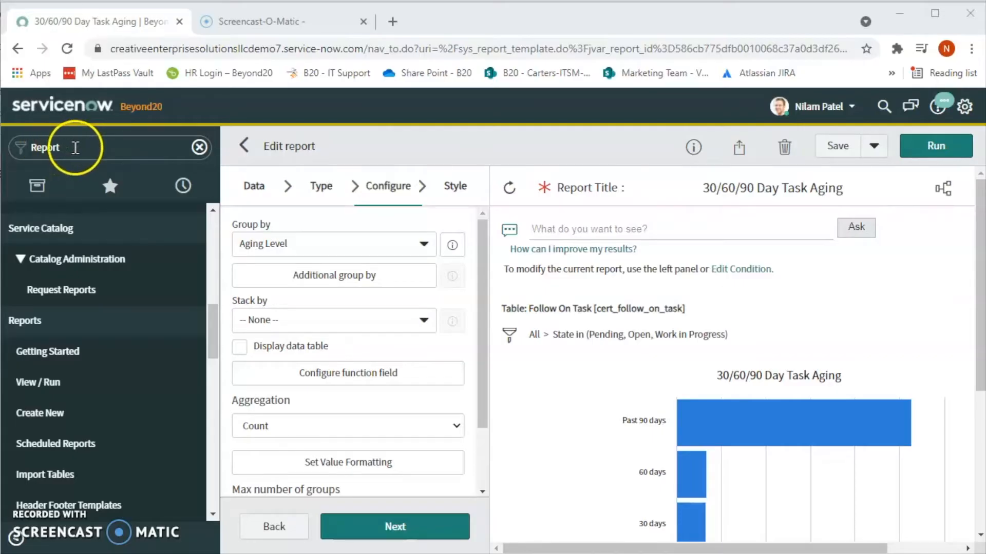
Create a new report and name it 'Breached SLA Report', correcting the typo.
{"action": "double_click", "coordinate": [44, 146]}
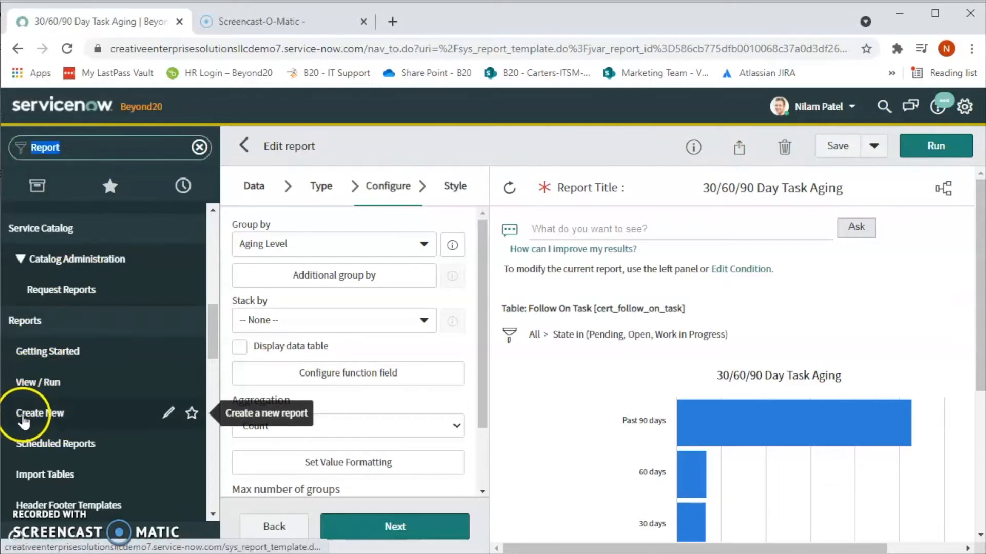
{"action": "left_click", "coordinate": [39, 413]}
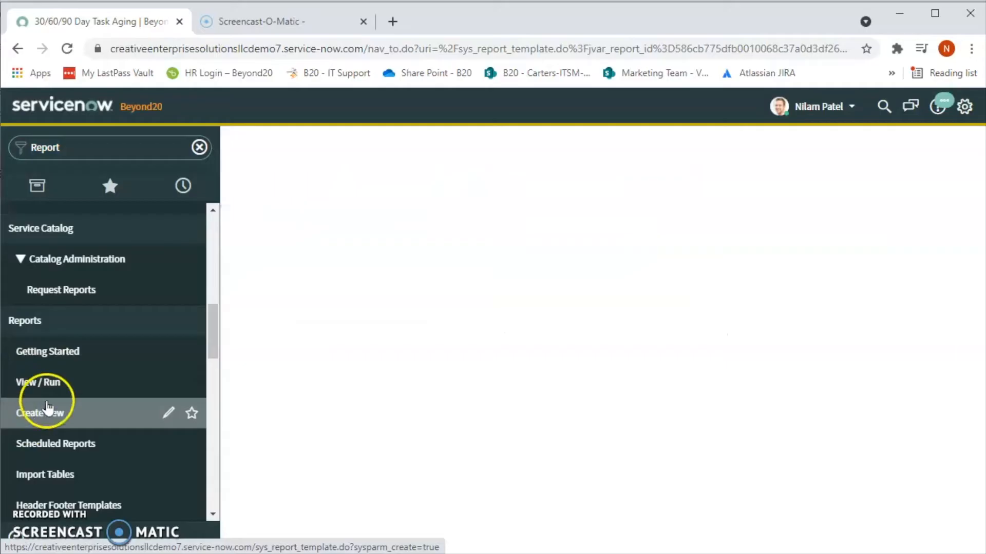
{"action": "left_click", "coordinate": [40, 413]}
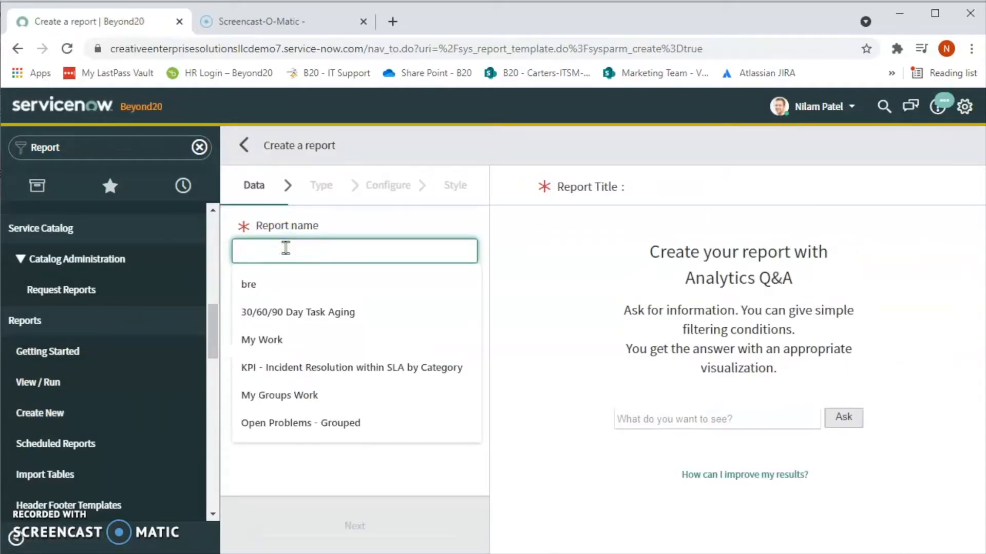
{"action": "type", "text": "Breache"}
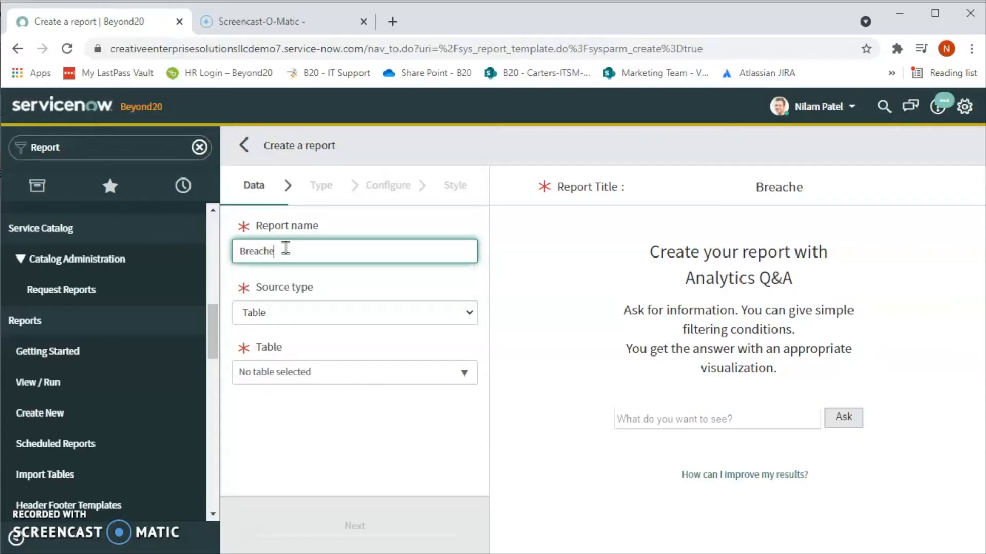
{"action": "type", "text": "d"}
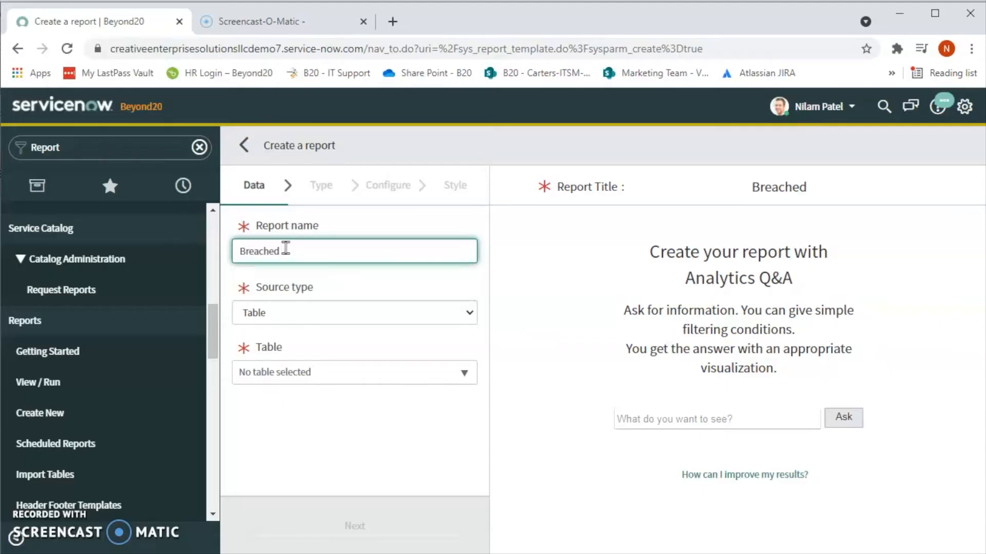
{"action": "type", "text": "SLA R"}
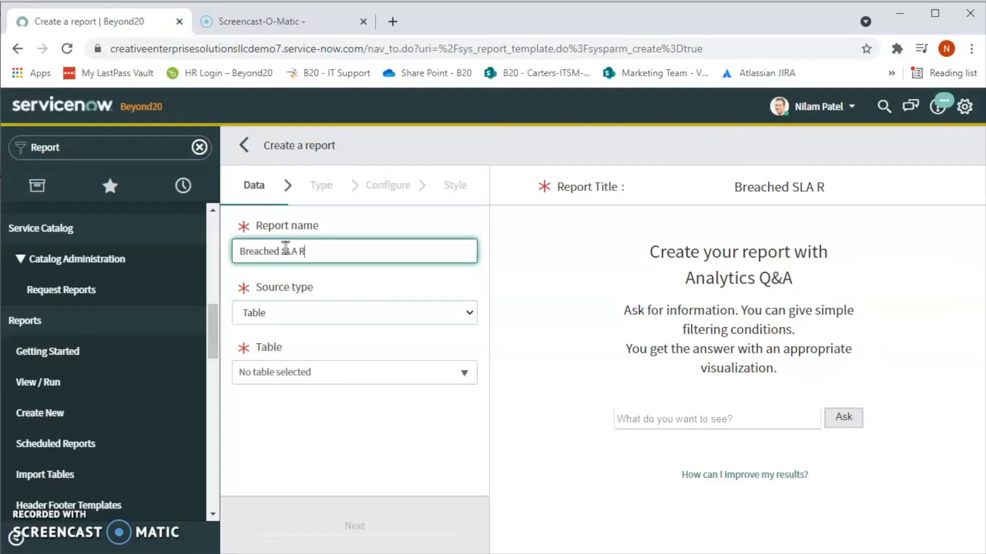
{"action": "type", "text": "epoer"}
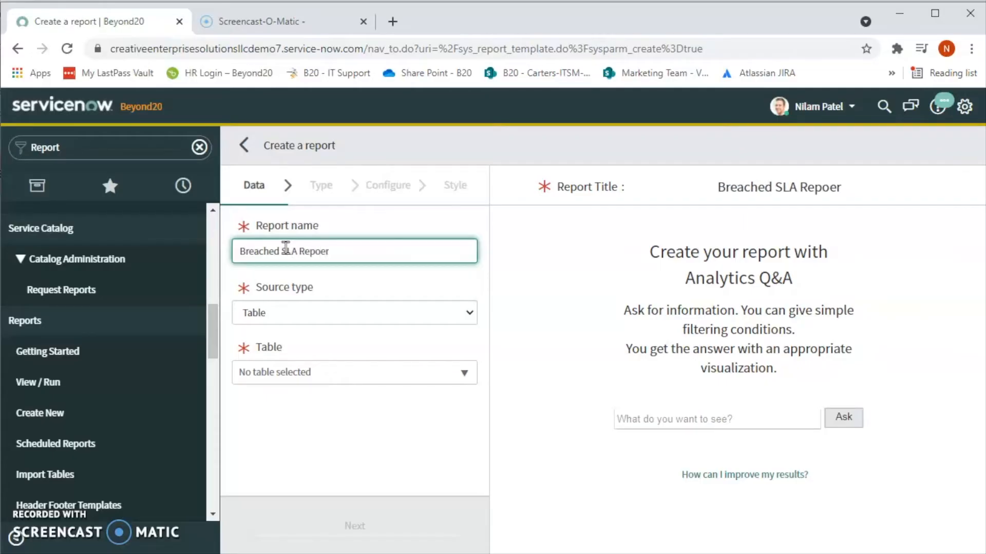
{"action": "key", "text": "Backspace"}
{"action": "type", "text": "t"}
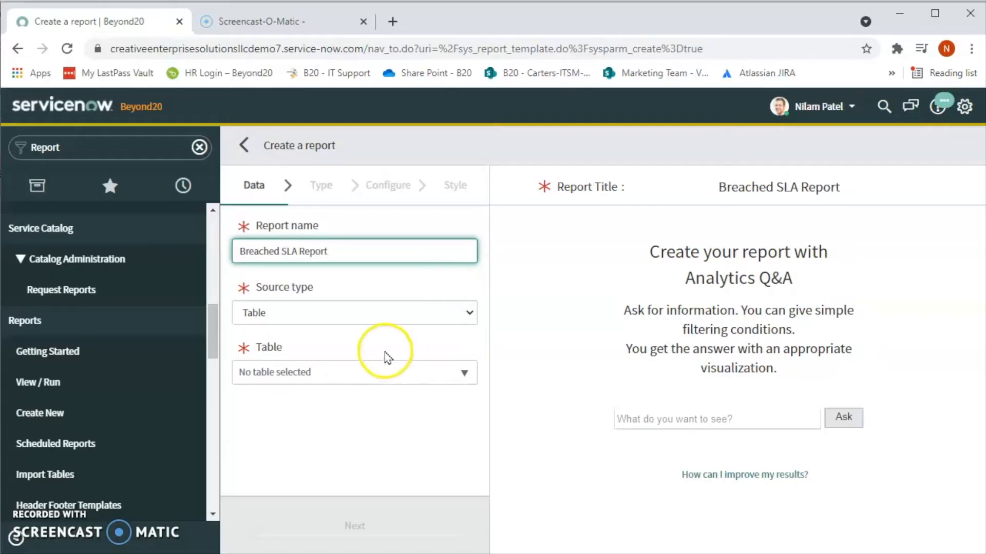
Set the source type to Data source and choose Tasks.Breached SLAs (Task SLA), noting the Stage = Breached condition.
{"action": "left_click", "coordinate": [353, 312]}
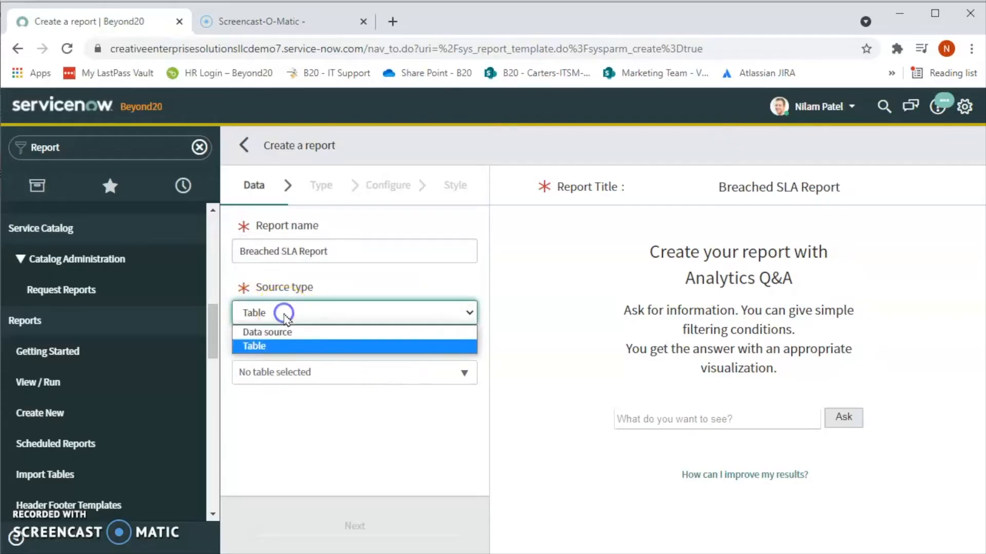
{"action": "left_click", "coordinate": [267, 332]}
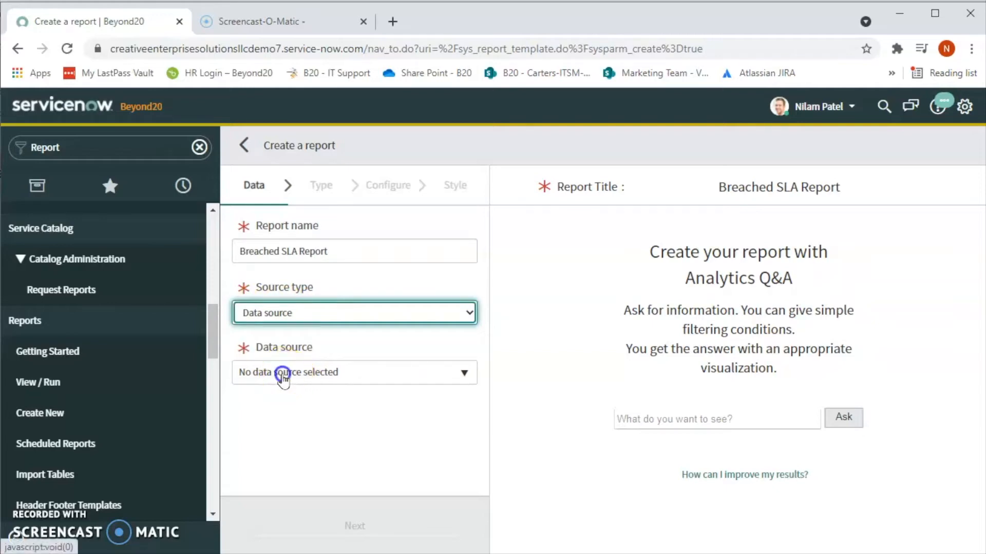
{"action": "type", "text": "bre"}
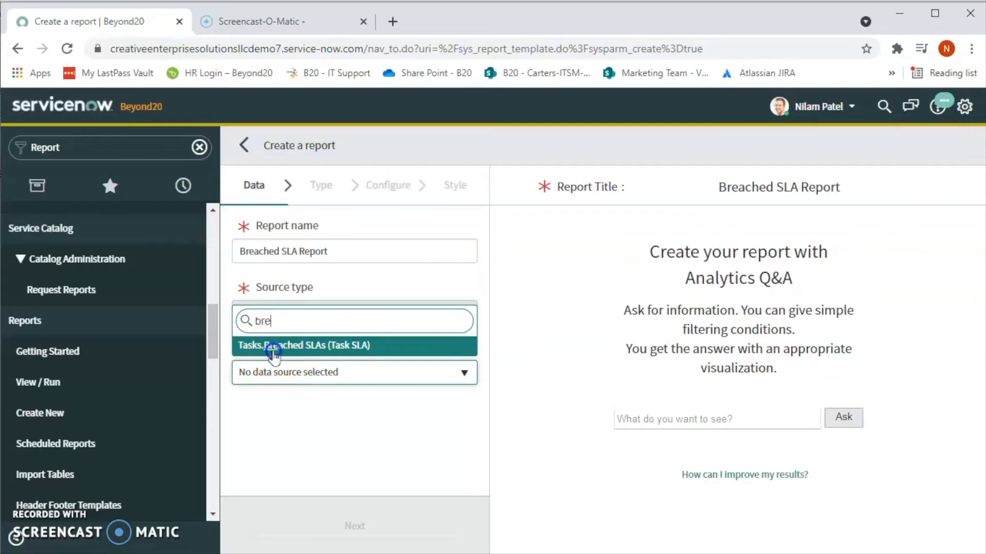
{"action": "left_click", "coordinate": [304, 345]}
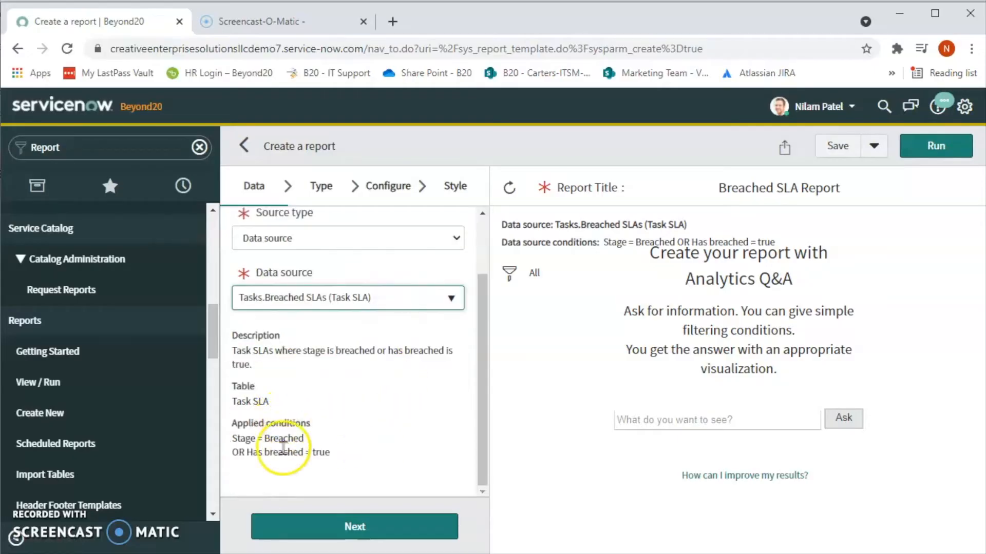
{"action": "double_click", "coordinate": [267, 438]}
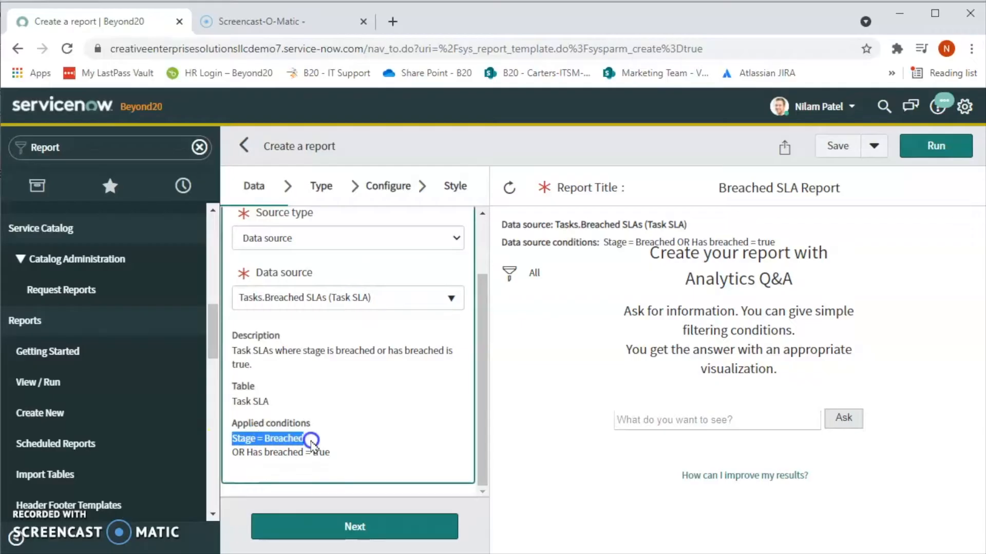
{"action": "mouse_move", "coordinate": [325, 458]}
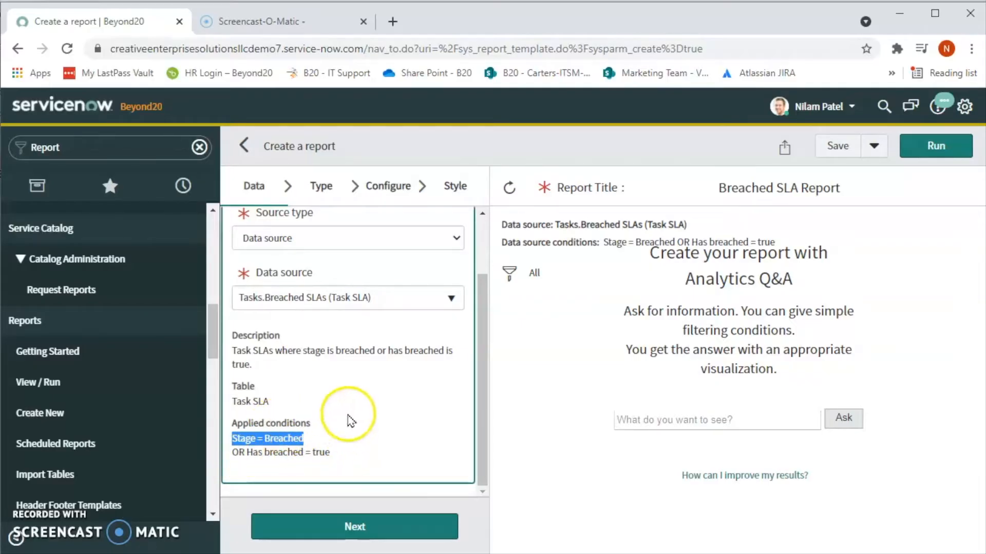
{"action": "mouse_move", "coordinate": [352, 346]}
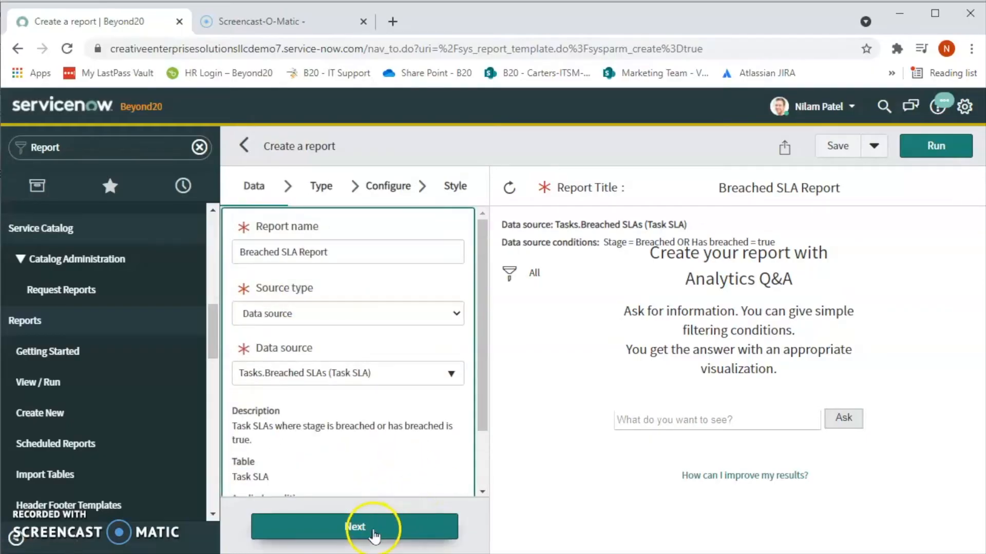
Advance to the Type step and scroll through the previewed list of breached task SLA records.
{"action": "left_click", "coordinate": [354, 527]}
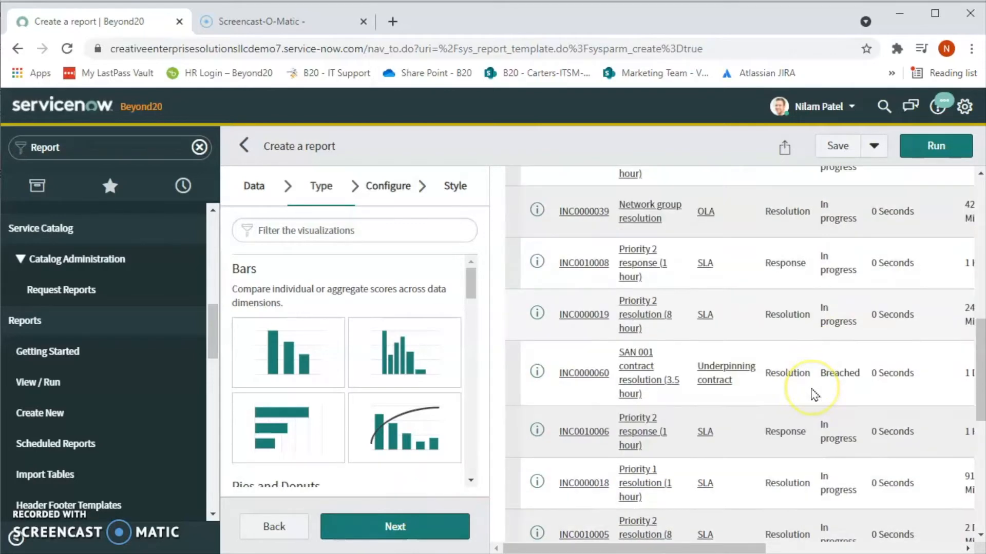
{"action": "scroll", "scroll_direction": "down", "scroll_amount": 3}
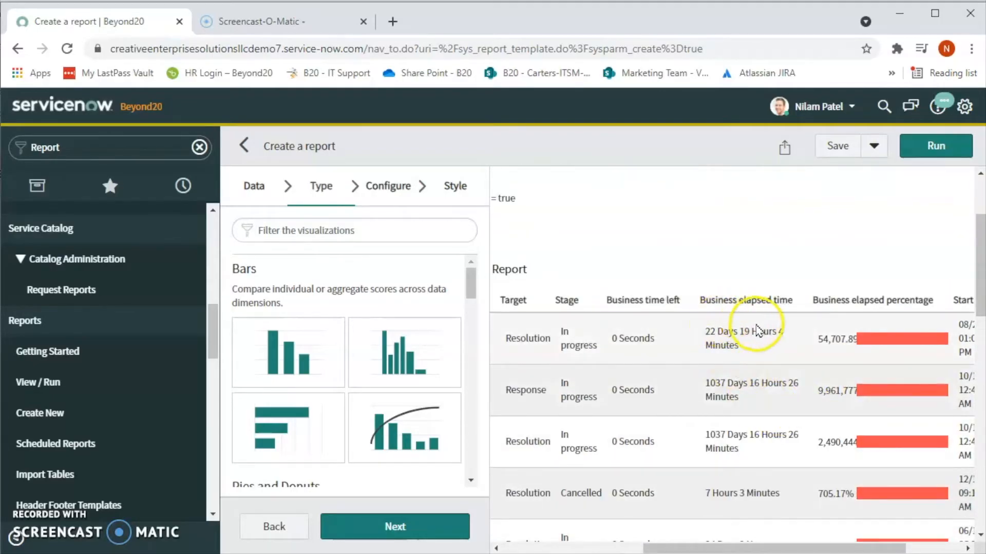
{"action": "mouse_move", "coordinate": [691, 349]}
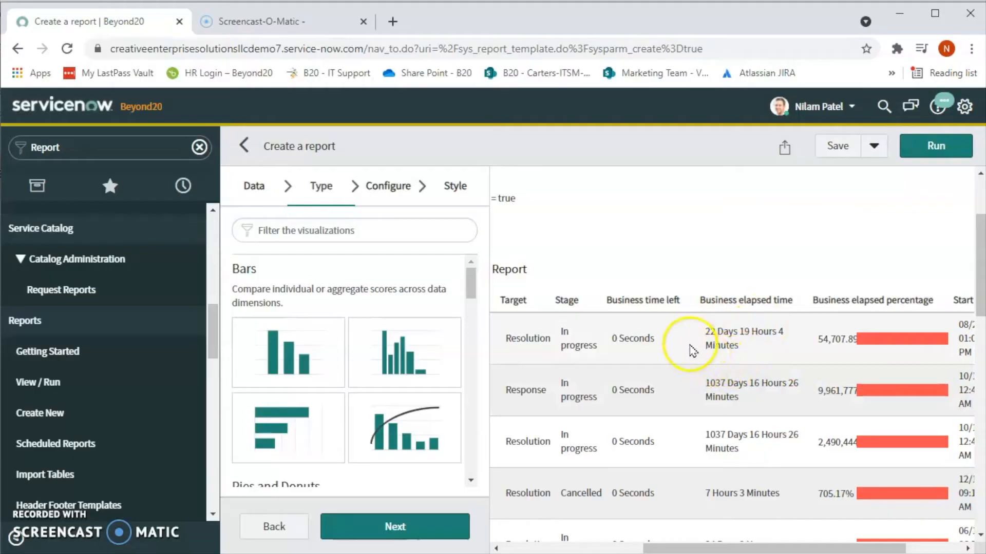
{"action": "mouse_move", "coordinate": [906, 330]}
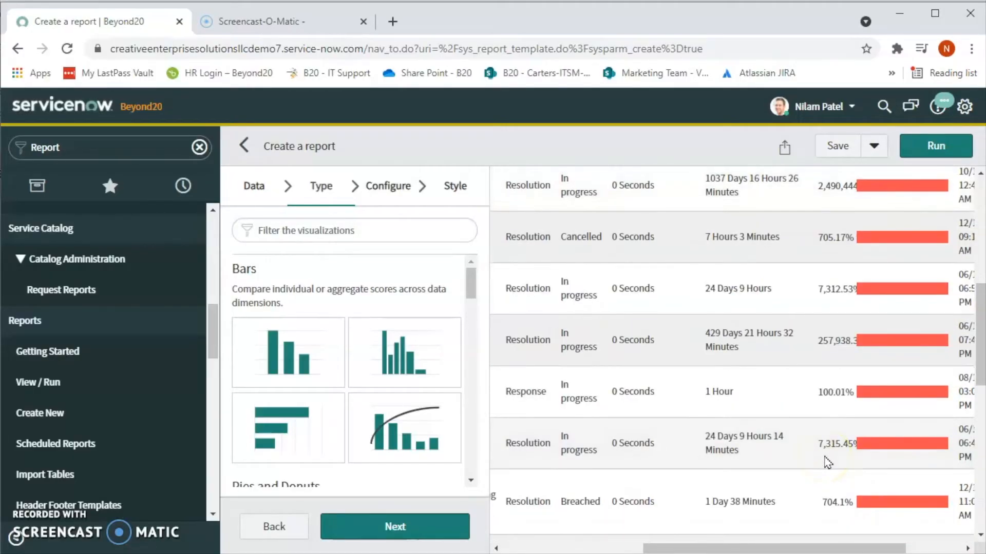
{"action": "scroll", "scroll_direction": "down", "scroll_amount": 3}
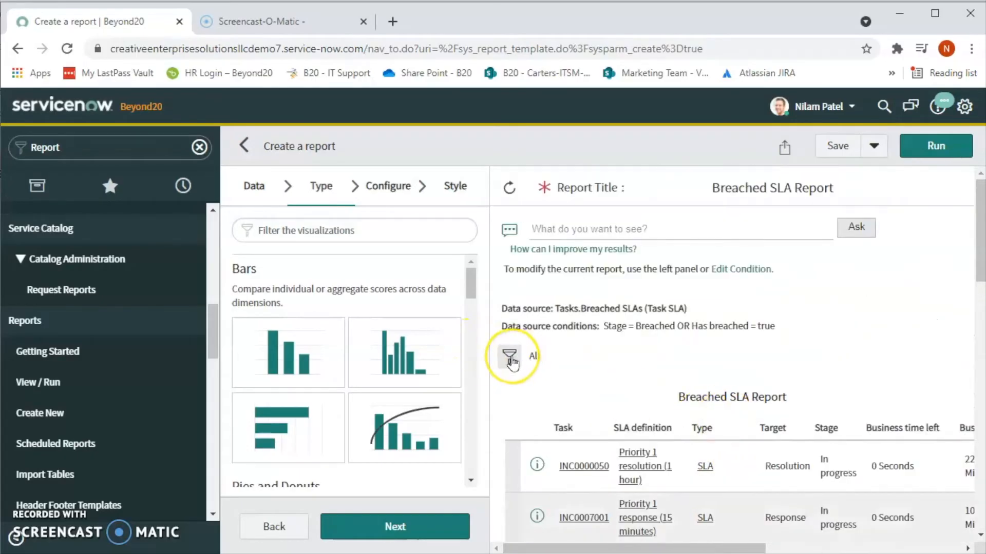
{"action": "mouse_move", "coordinate": [510, 358]}
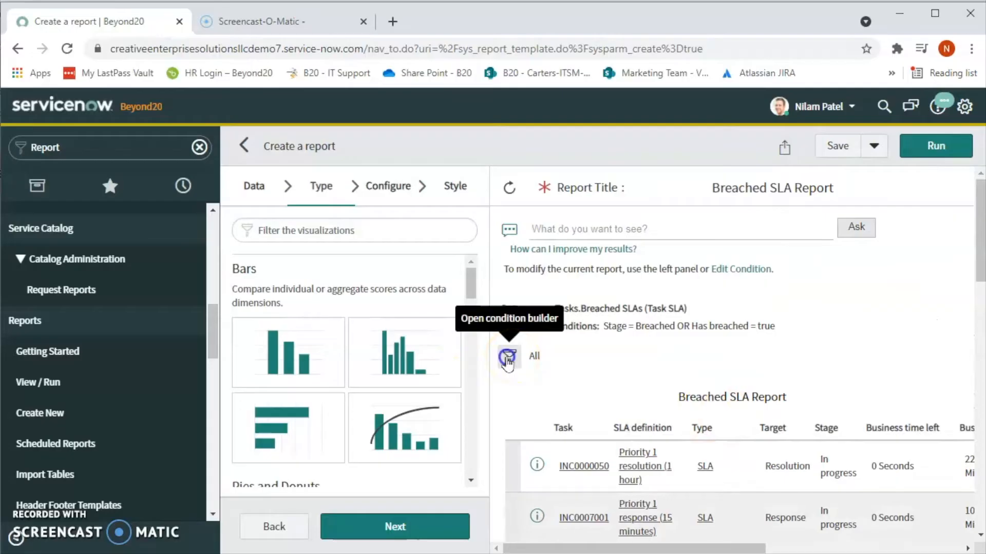
Add a filter condition Task 'starts with' inc to the report.
{"action": "left_click", "coordinate": [508, 356]}
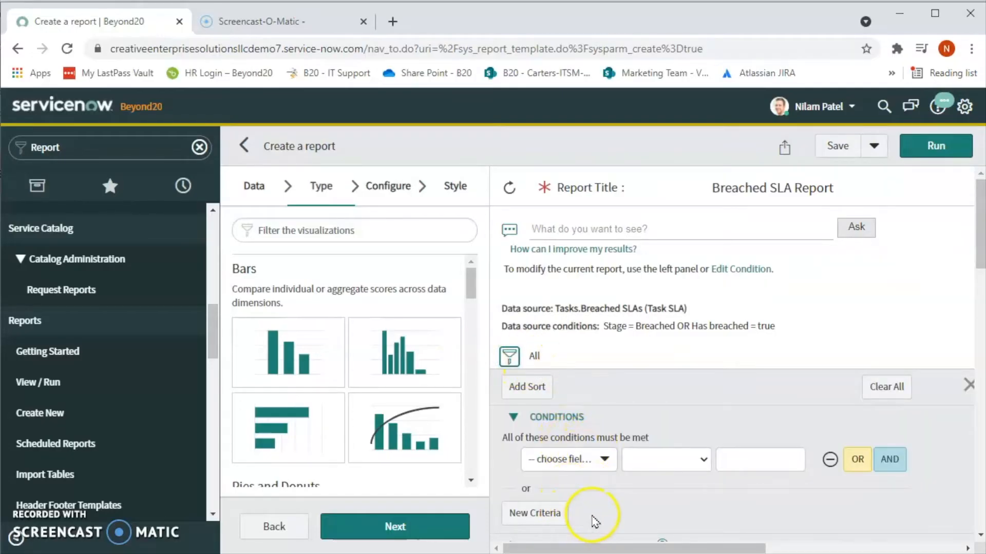
{"action": "mouse_move", "coordinate": [619, 474]}
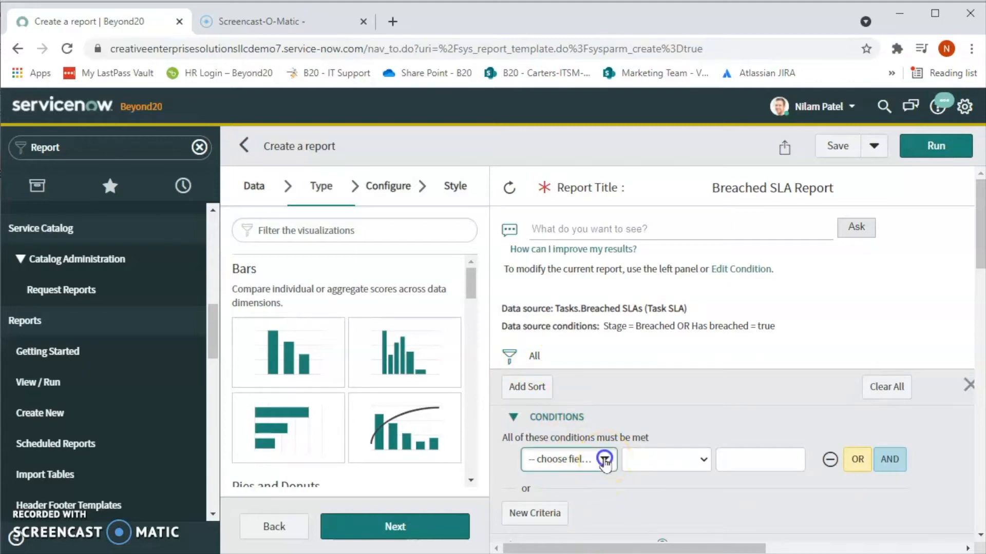
{"action": "type", "text": "task"}
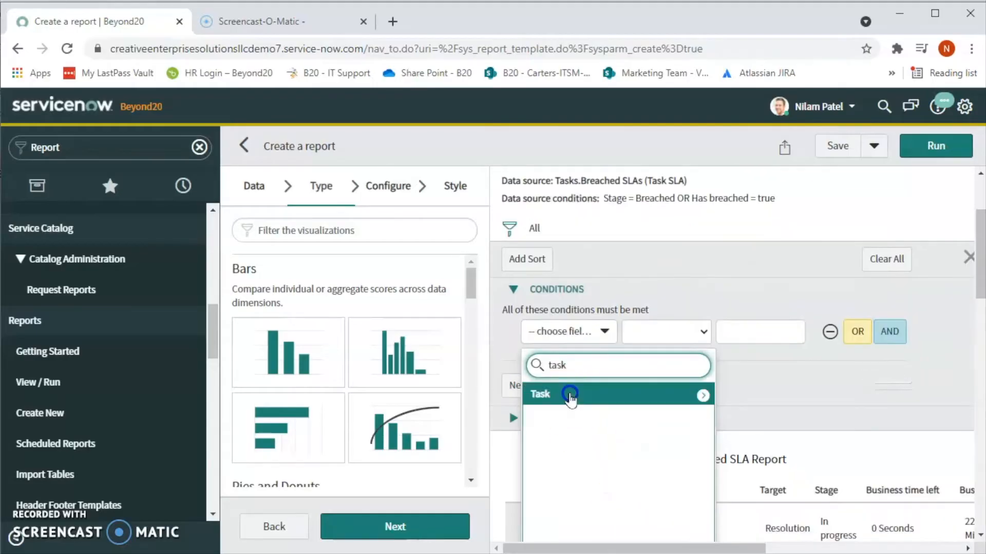
{"action": "left_click", "coordinate": [539, 394]}
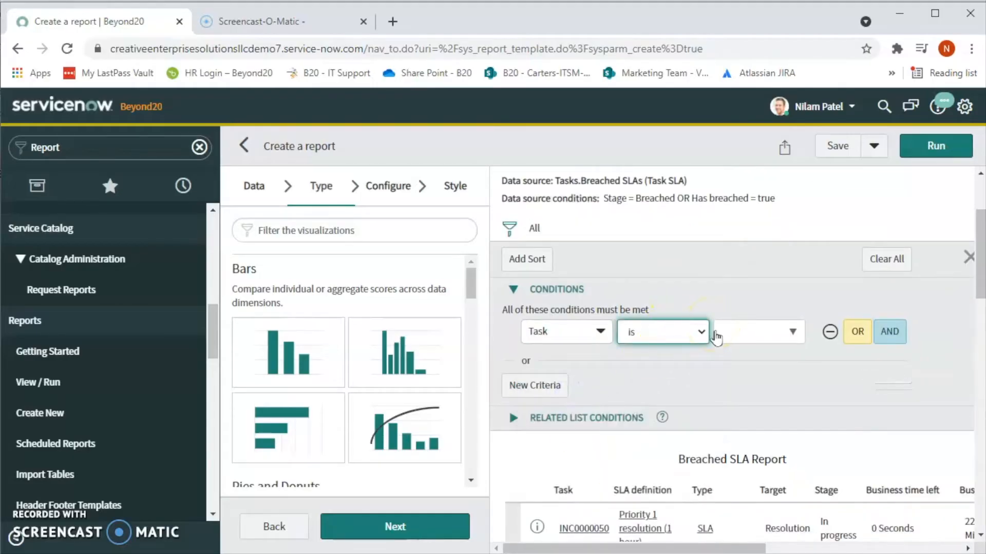
{"action": "left_click", "coordinate": [662, 332]}
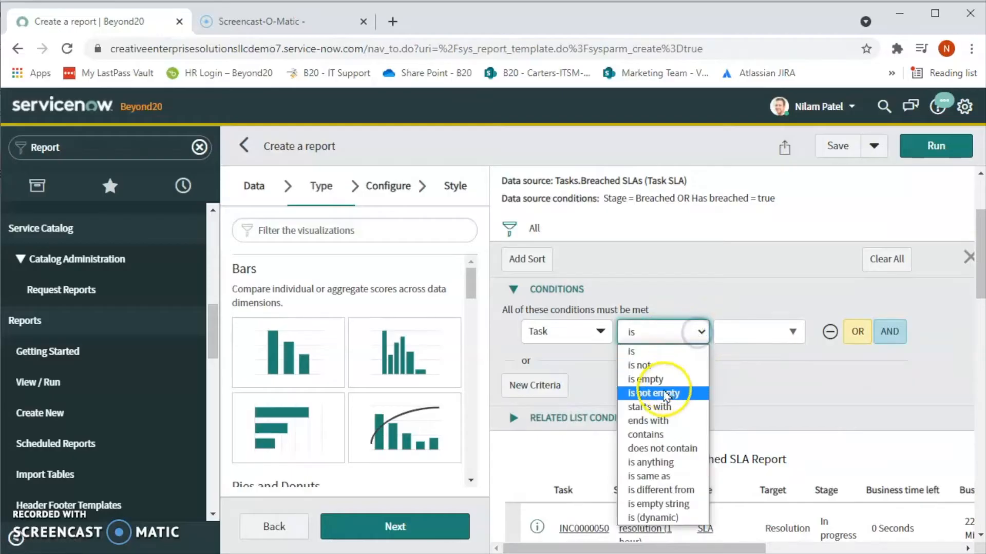
{"action": "left_click", "coordinate": [649, 407]}
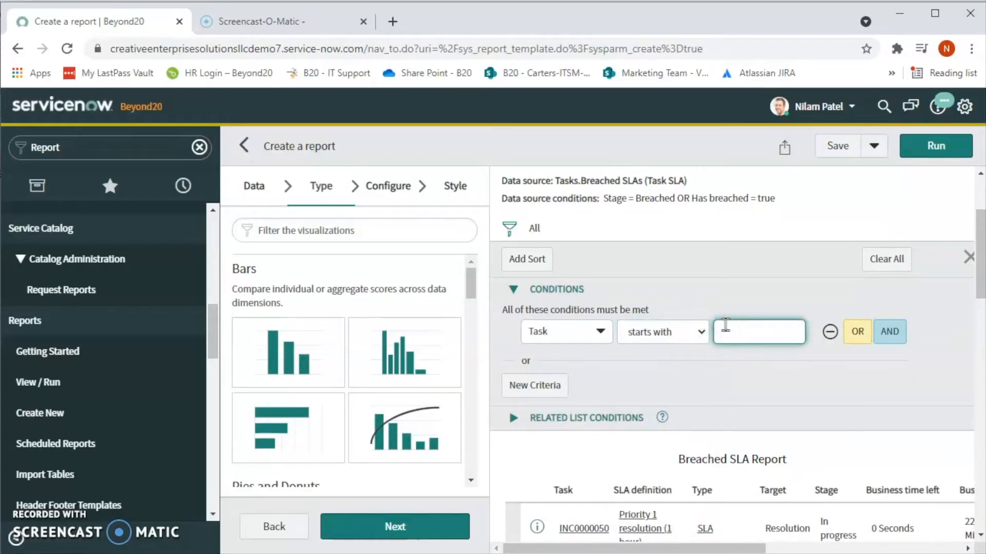
{"action": "type", "text": "inc"}
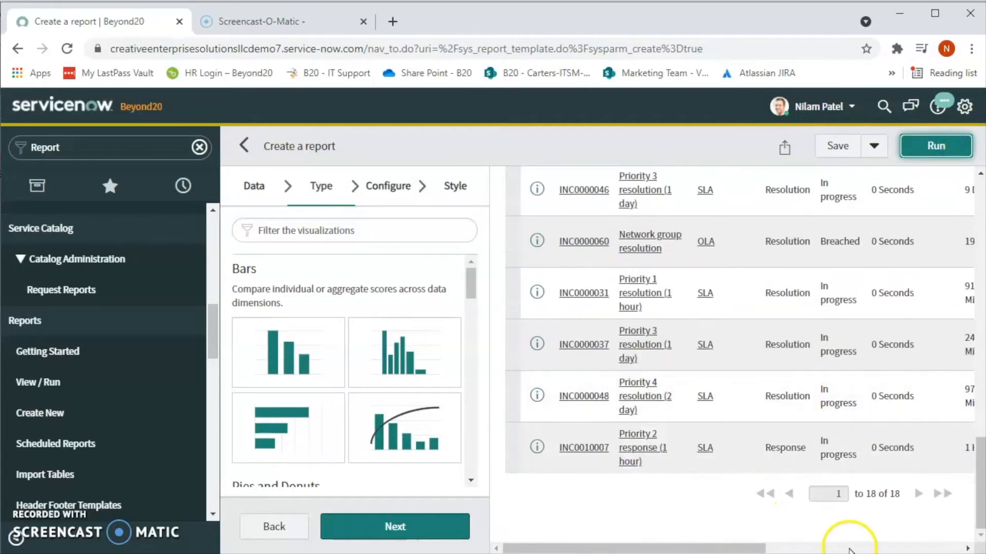
{"action": "mouse_move", "coordinate": [738, 406]}
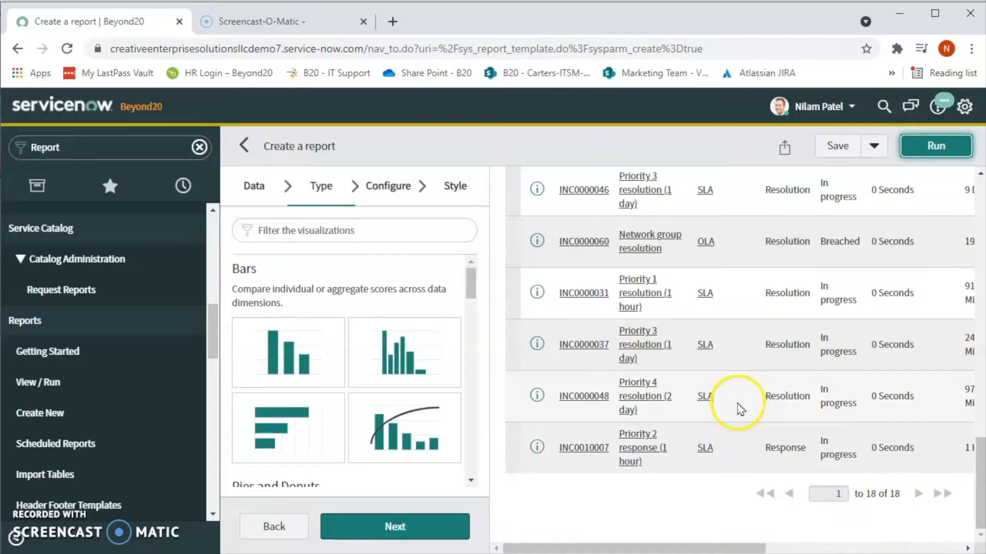
{"action": "mouse_move", "coordinate": [761, 386]}
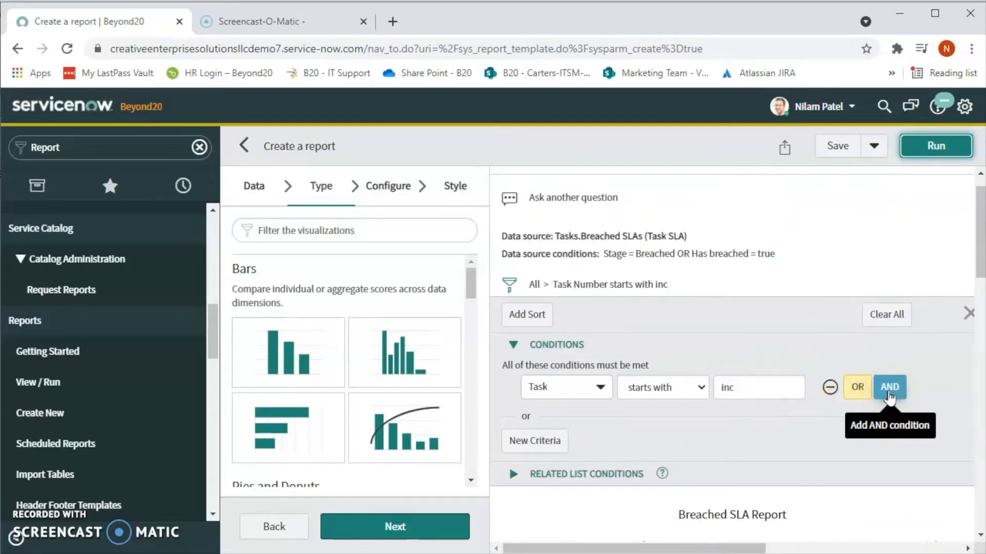
Add an AND condition Active is true, rerun to 15 records, and start a third AND condition.
{"action": "left_click", "coordinate": [889, 387]}
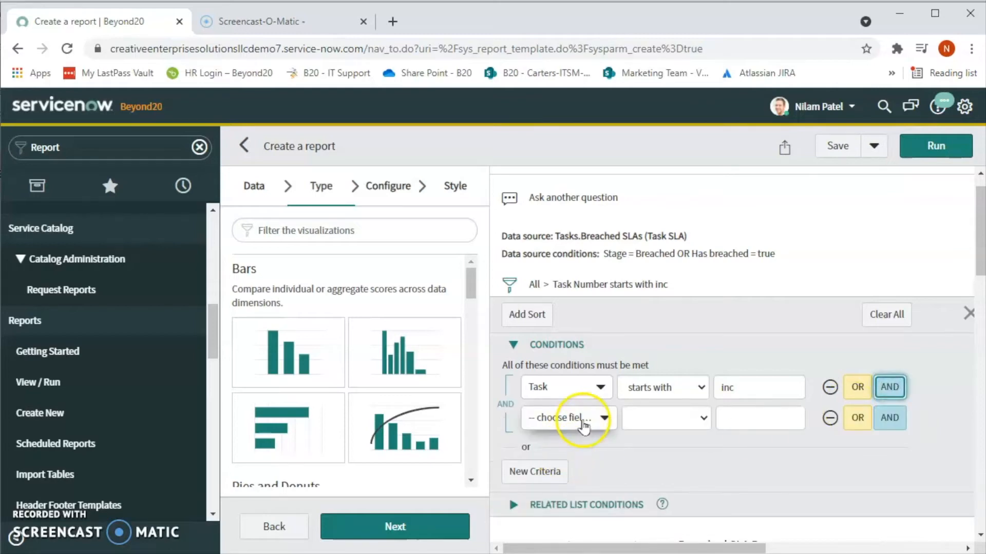
{"action": "left_click", "coordinate": [566, 418]}
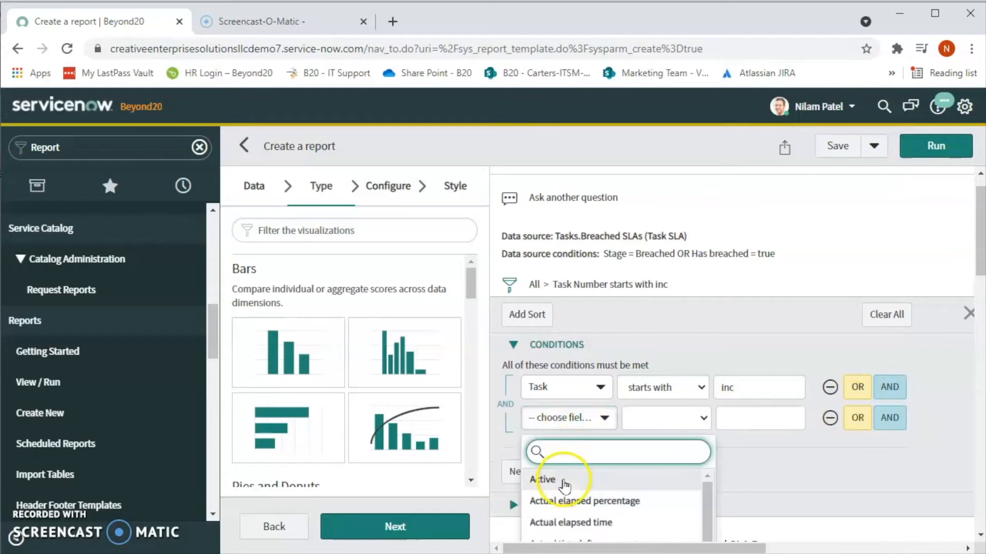
{"action": "left_click", "coordinate": [542, 480]}
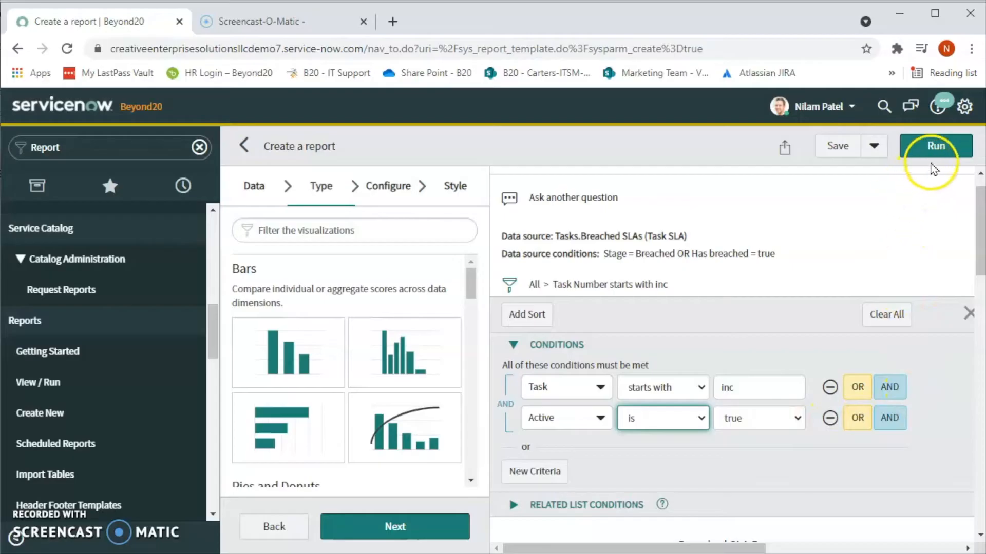
{"action": "left_click", "coordinate": [936, 146]}
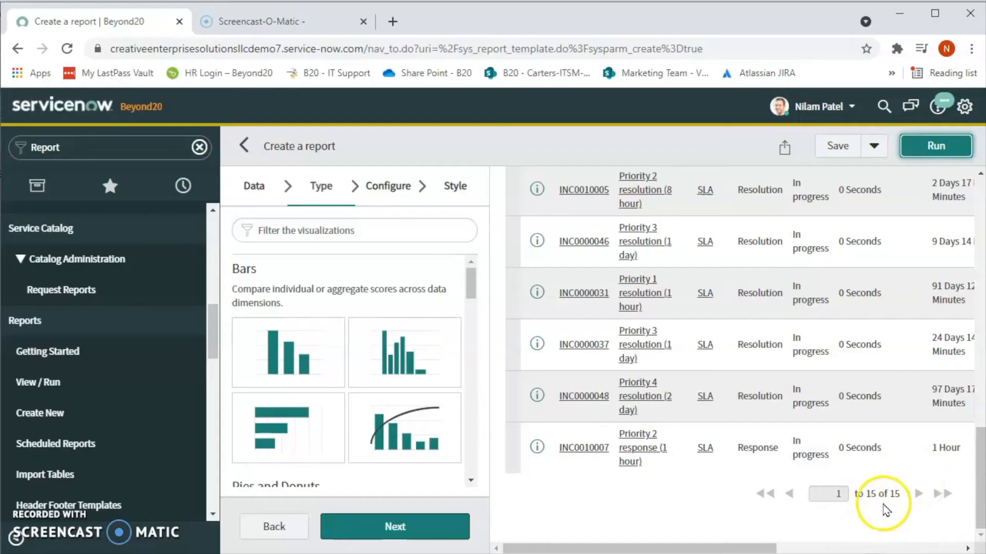
{"action": "mouse_move", "coordinate": [805, 500]}
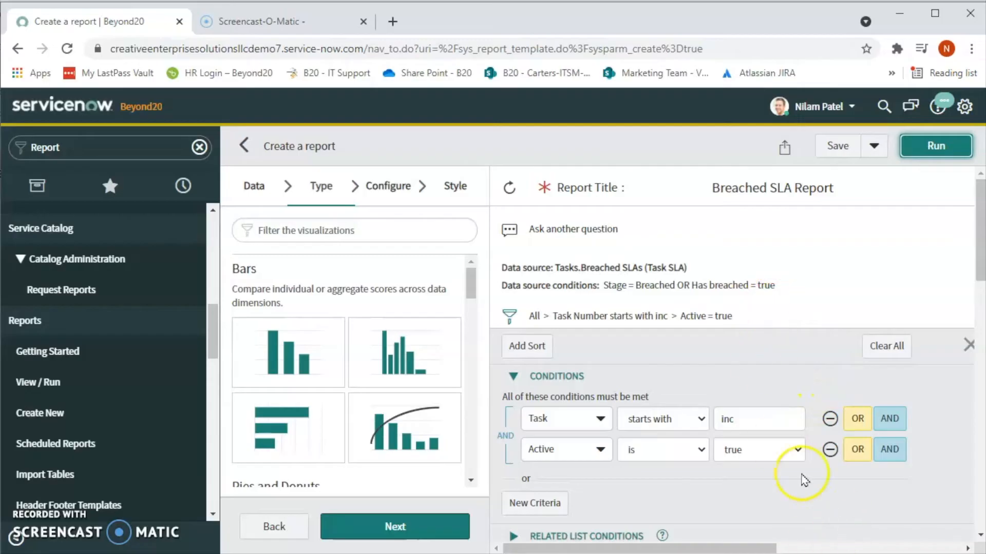
{"action": "mouse_move", "coordinate": [811, 400]}
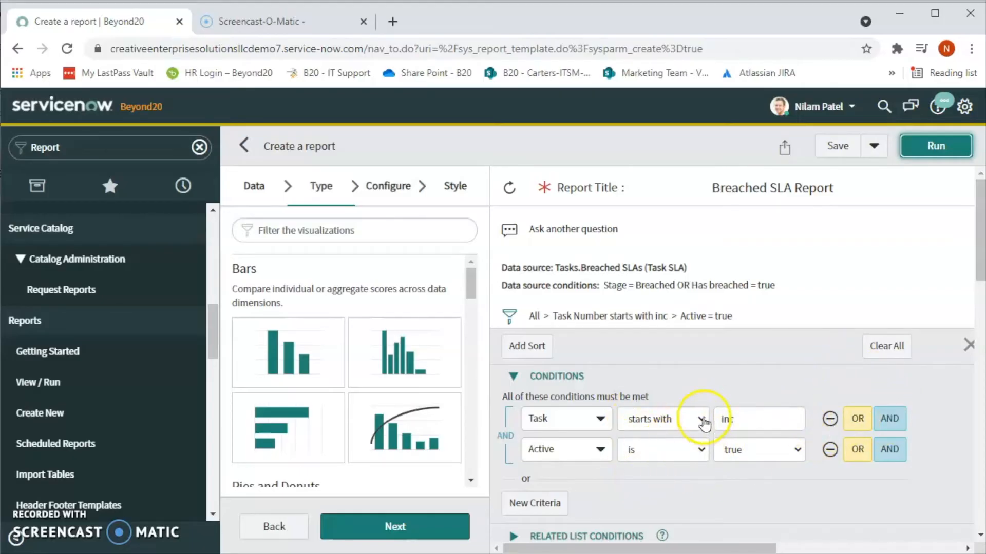
{"action": "left_click", "coordinate": [889, 449]}
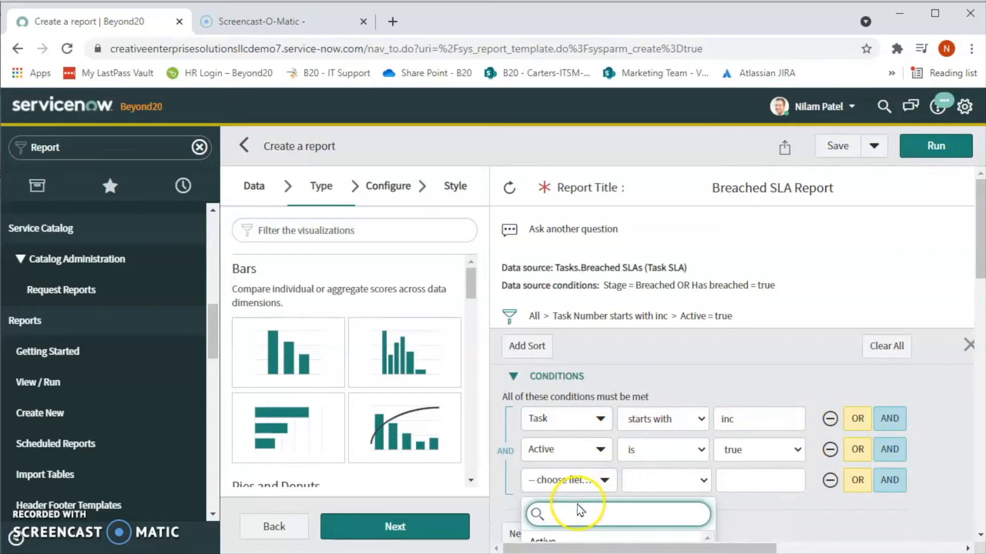
Set the third condition to Task Assignment group is (dynamic) On-Call Group and rerun, leaving 3 records.
{"action": "type", "text": "task"}
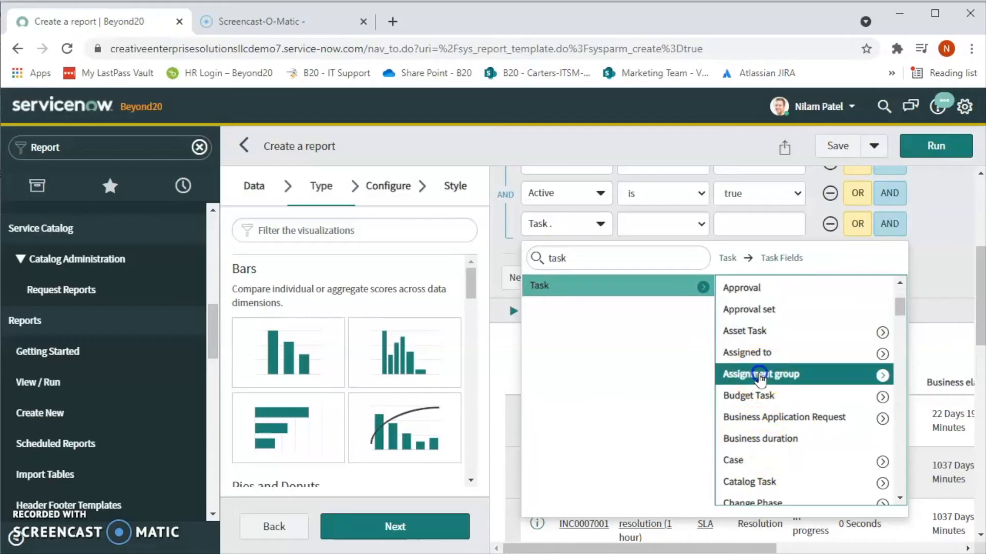
{"action": "left_click", "coordinate": [759, 374]}
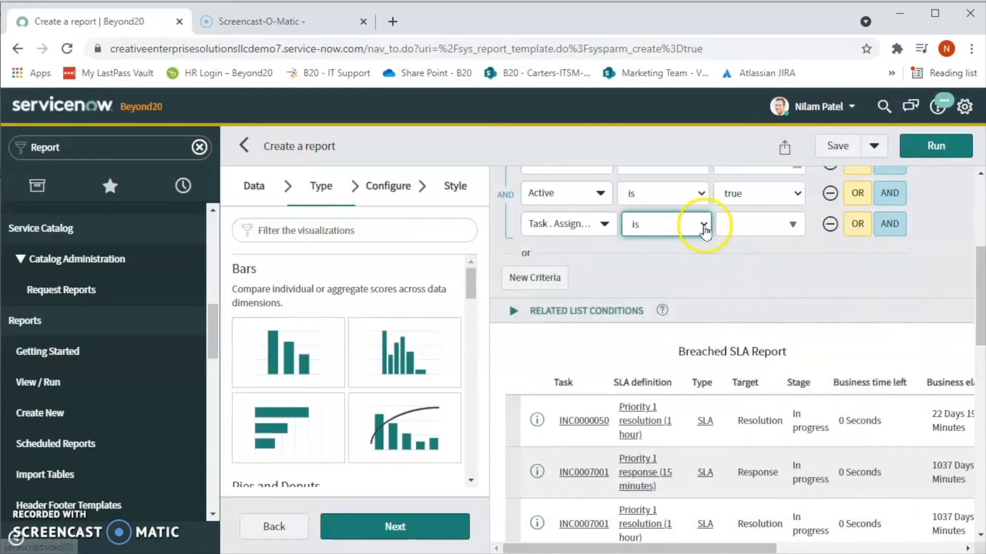
{"action": "left_click", "coordinate": [663, 224]}
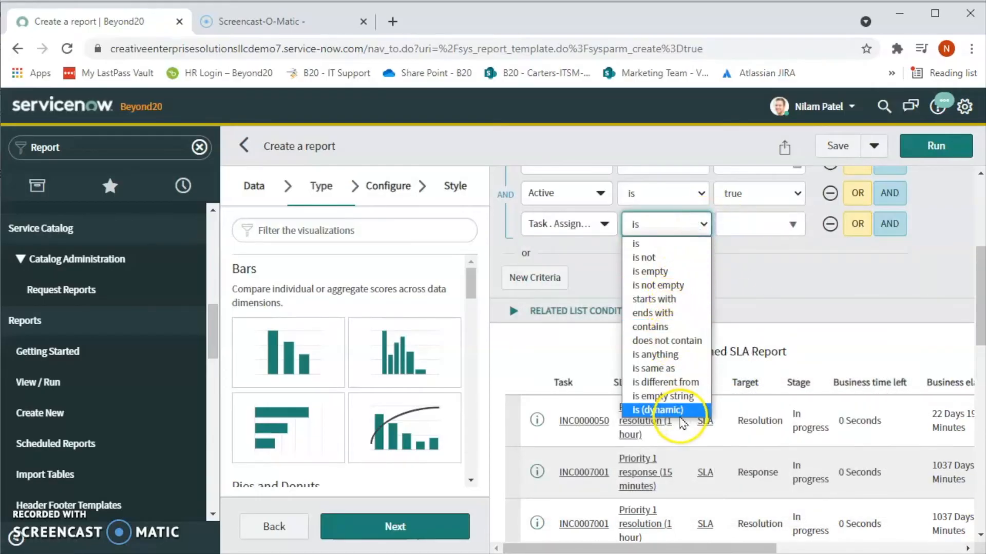
{"action": "left_click", "coordinate": [658, 409]}
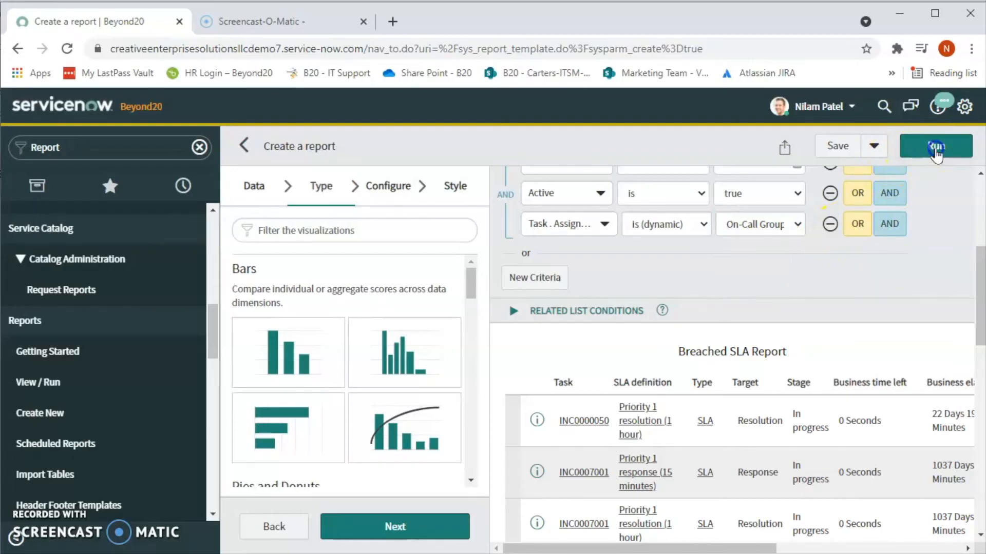
{"action": "left_click", "coordinate": [935, 146]}
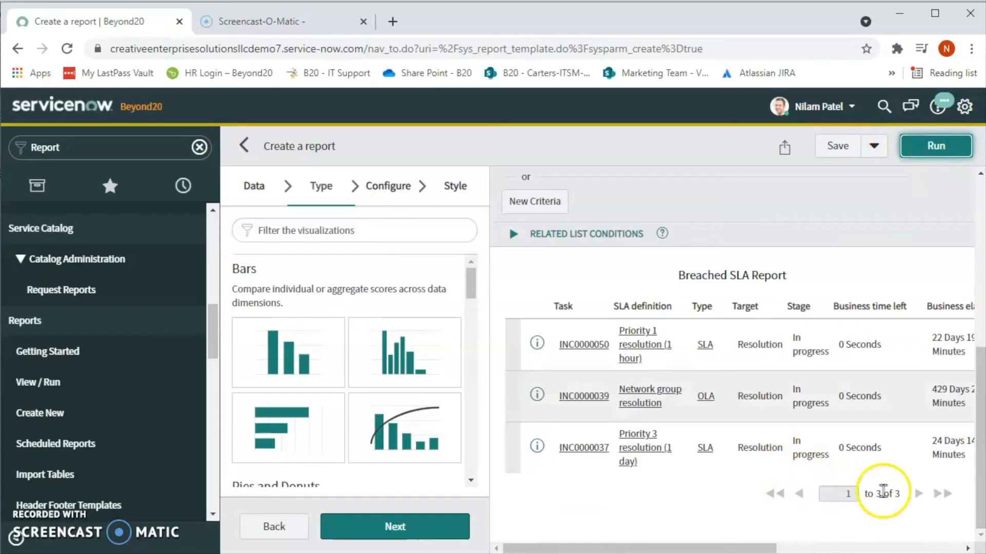
{"action": "mouse_move", "coordinate": [735, 383]}
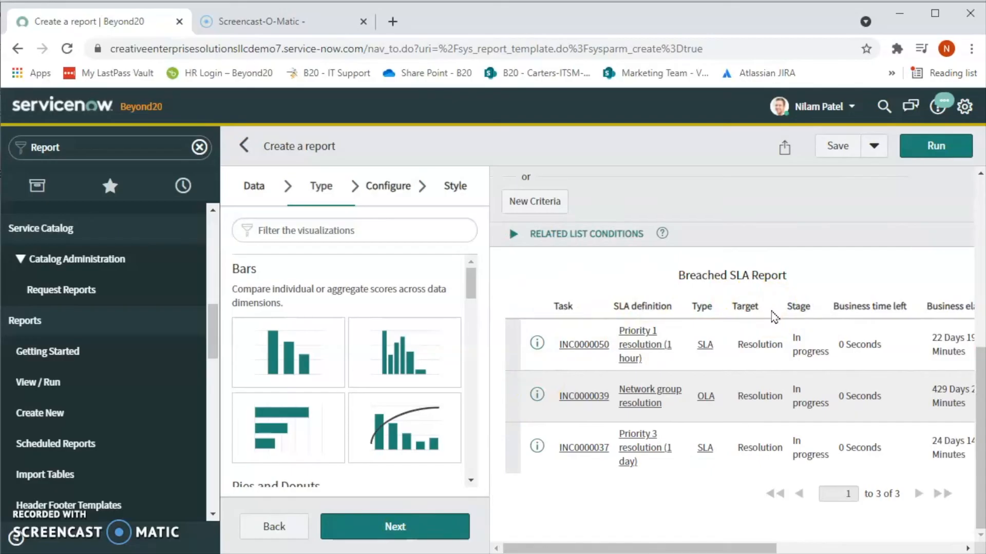
Export the 3-record report list as an Excel (.xlsx) workbook.
{"action": "right_click", "coordinate": [797, 307]}
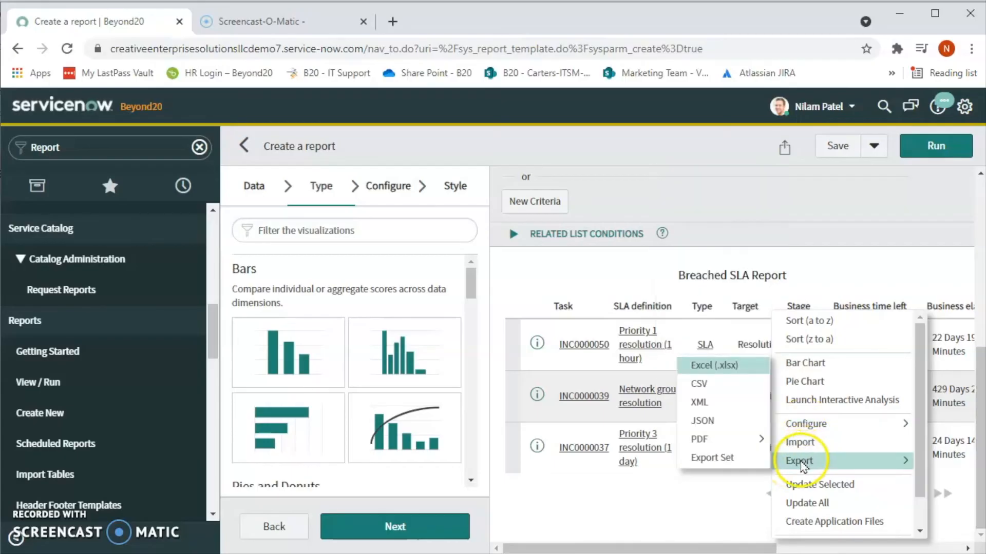
{"action": "mouse_move", "coordinate": [779, 469]}
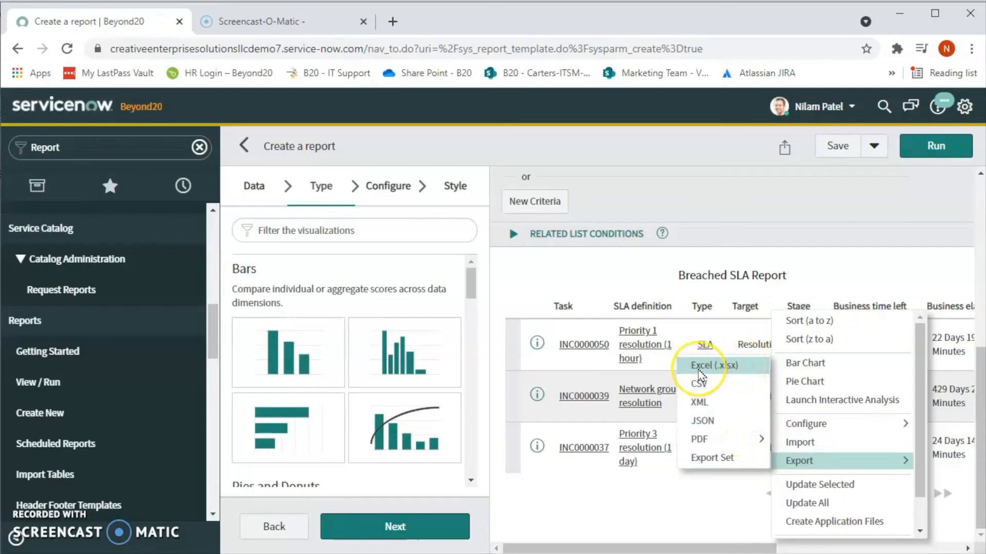
{"action": "left_click", "coordinate": [710, 366]}
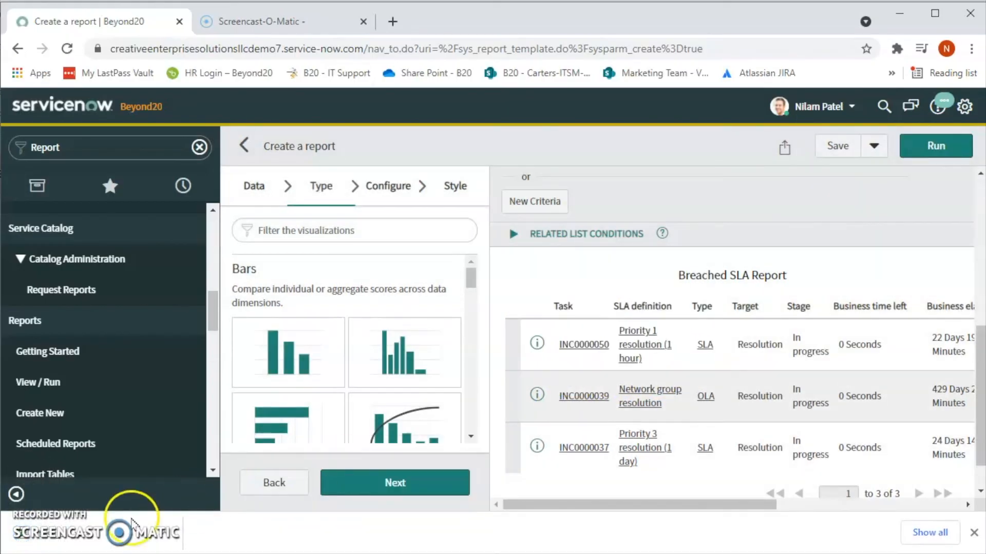
{"action": "mouse_move", "coordinate": [75, 545]}
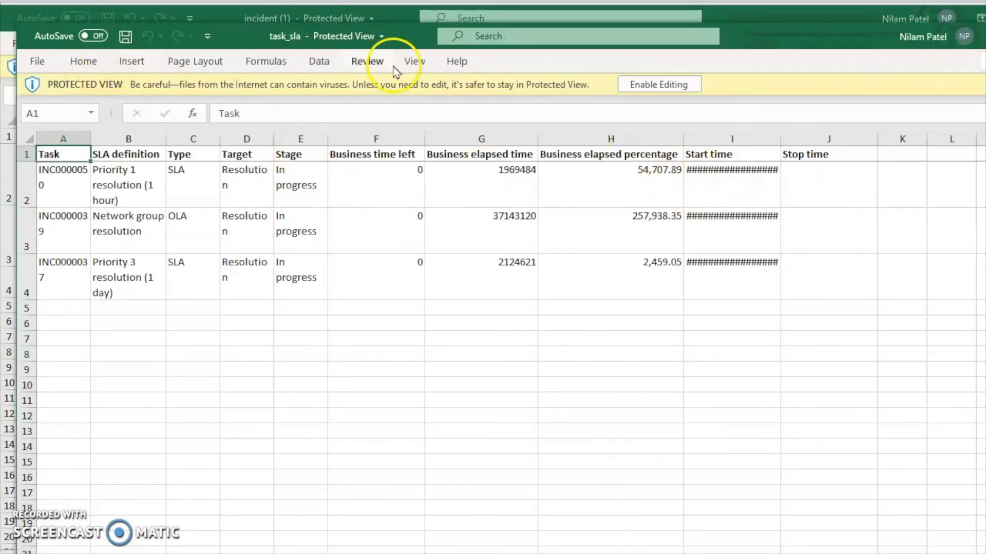
{"action": "mouse_move", "coordinate": [221, 199]}
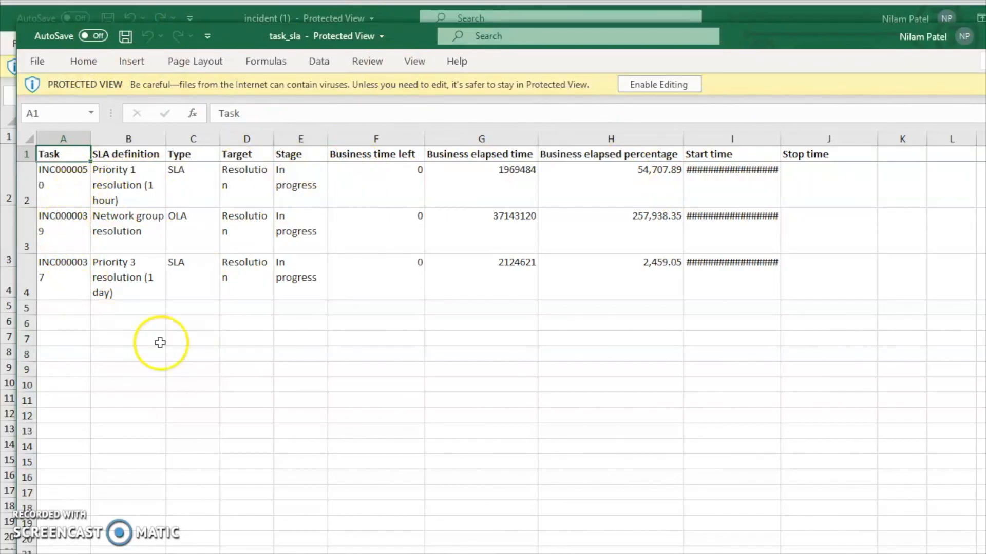
{"action": "mouse_move", "coordinate": [297, 264]}
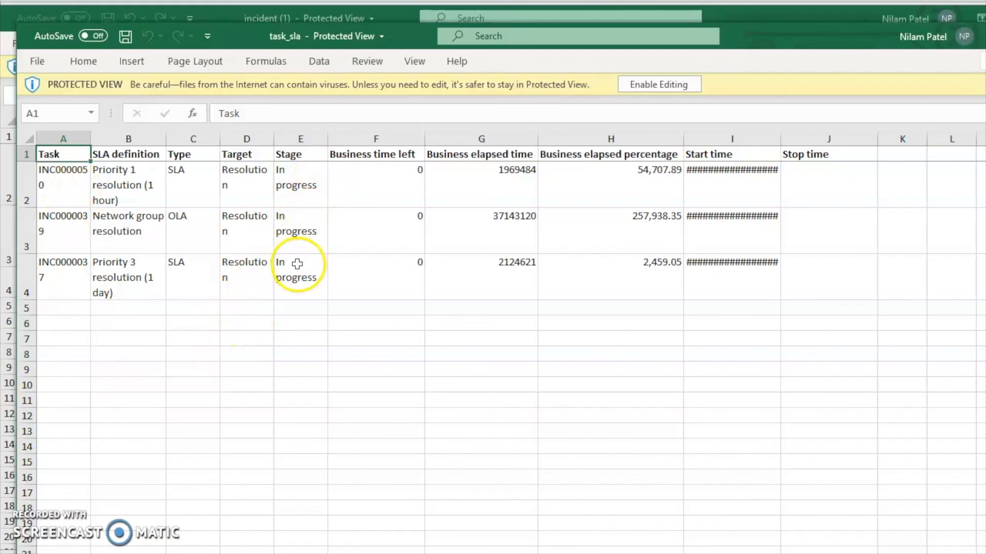
{"action": "mouse_move", "coordinate": [568, 244]}
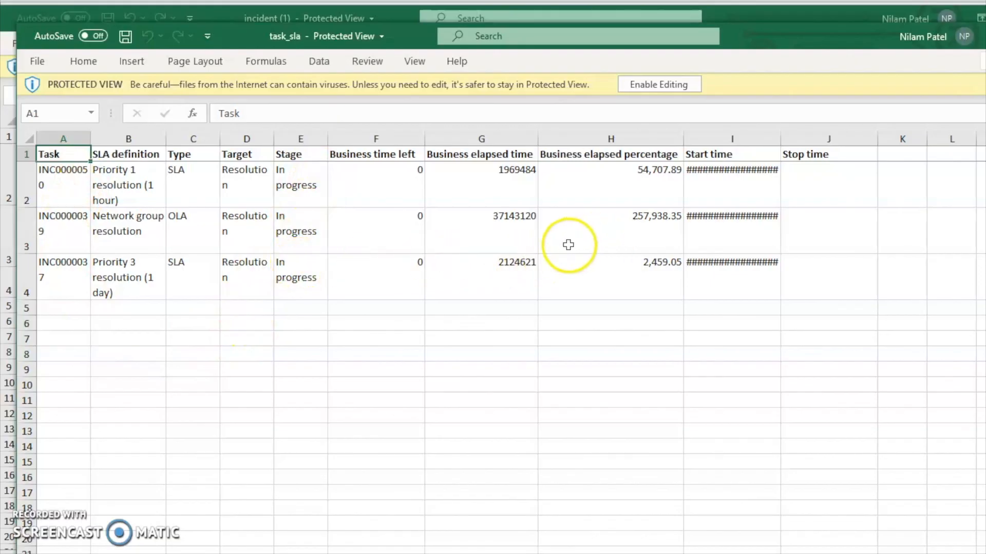
Inspect the Business elapsed time and percentage values of the three records in task_sla.xlsx.
{"action": "left_click", "coordinate": [481, 185]}
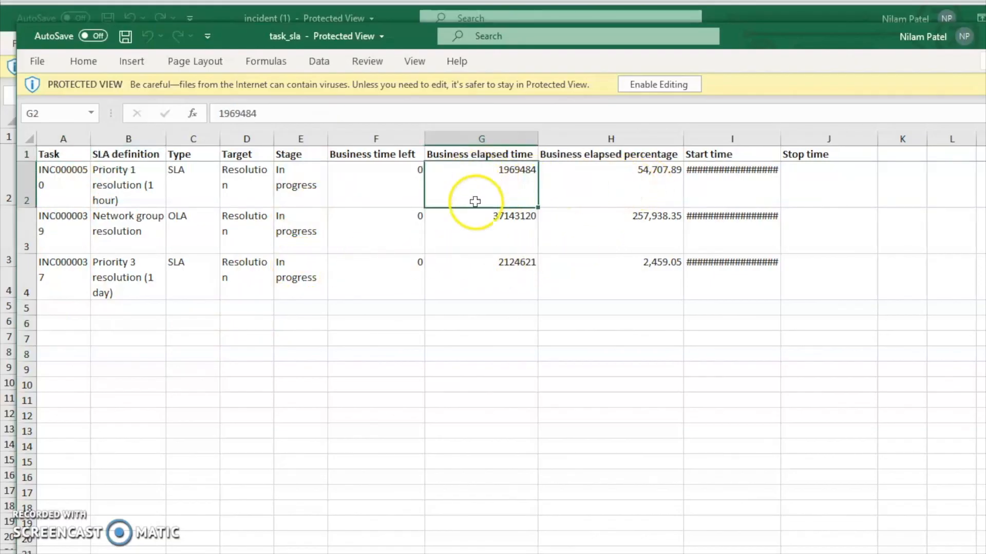
{"action": "left_click_drag", "start_coordinate": [610, 183], "coordinate": [610, 261]}
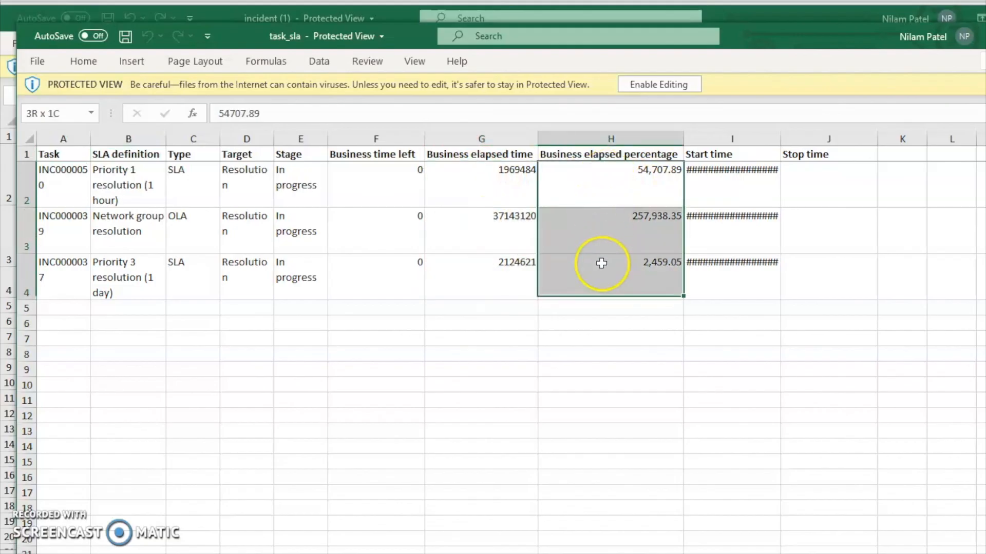
{"action": "left_click", "coordinate": [610, 182]}
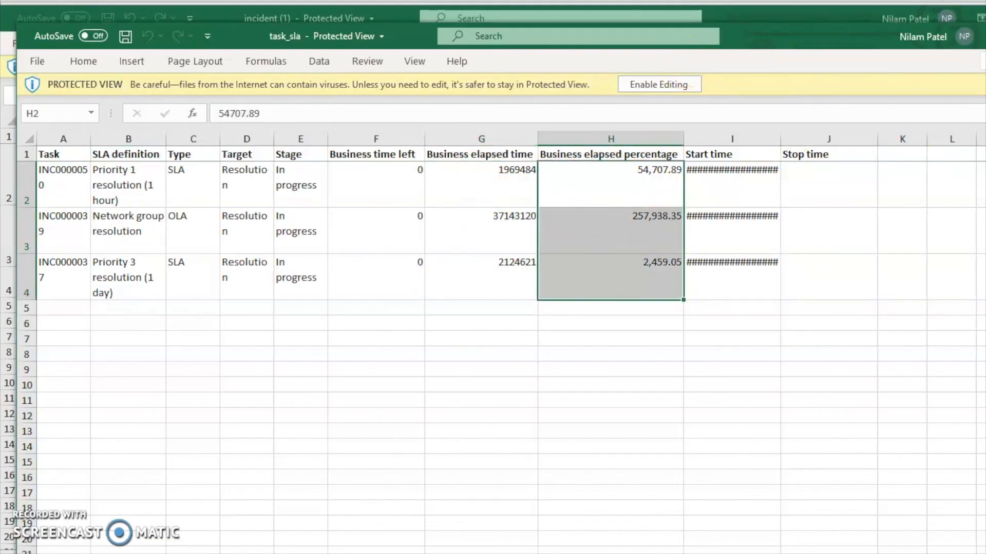